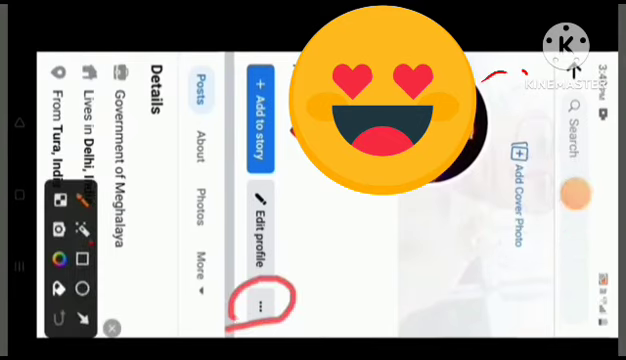
# Reach the Help Center search field from the profile's additional options menu.
pyautogui.click(256, 300)
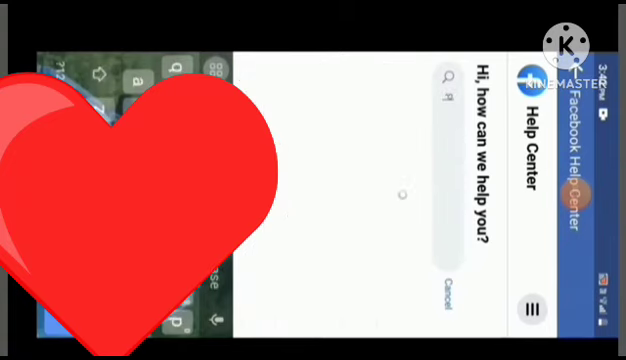
# Search the Help Center for "Profile" to find the Page-switching article.
pyautogui.write('Profile')
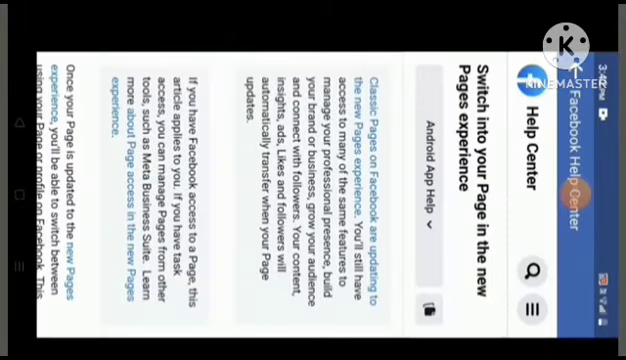
pyautogui.scroll(-3)
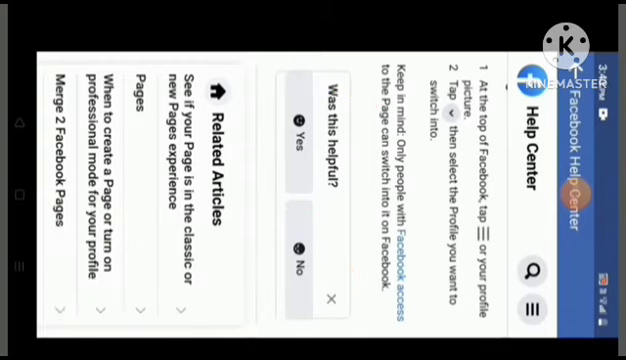
# Answer 'No' to 'Was this helpful?' and bring up the 'What went wrong?' choices.
pyautogui.click(295, 245)
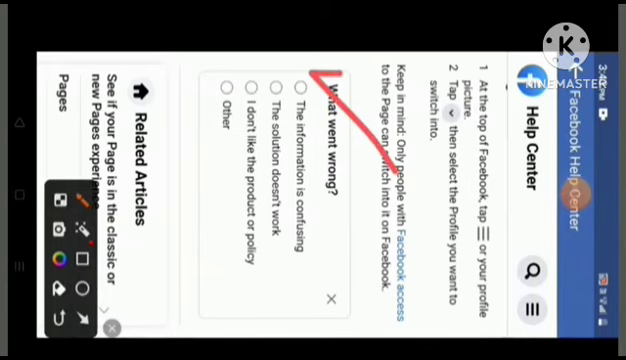
pyautogui.moveTo(270, 75); pyautogui.dragTo(272, 265)
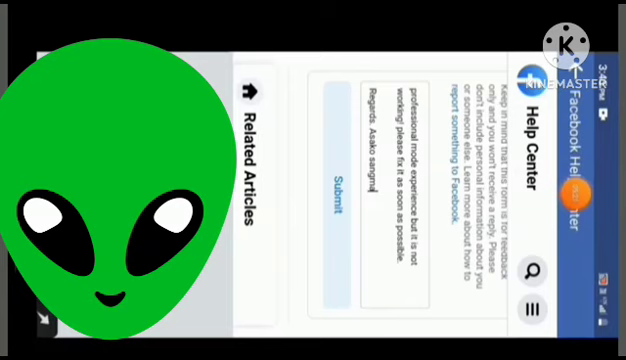
# Submit the professional-mode feedback and view the 'Thanks' confirmation.
pyautogui.moveTo(320, 160); pyautogui.dragTo(345, 245)
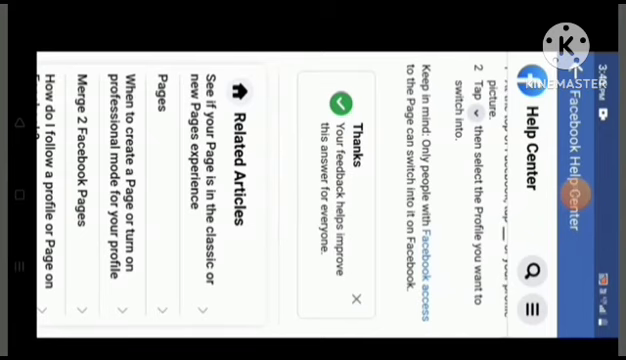
pyautogui.scroll(-3)
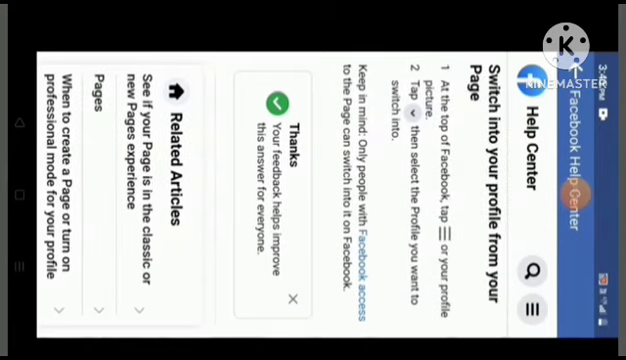